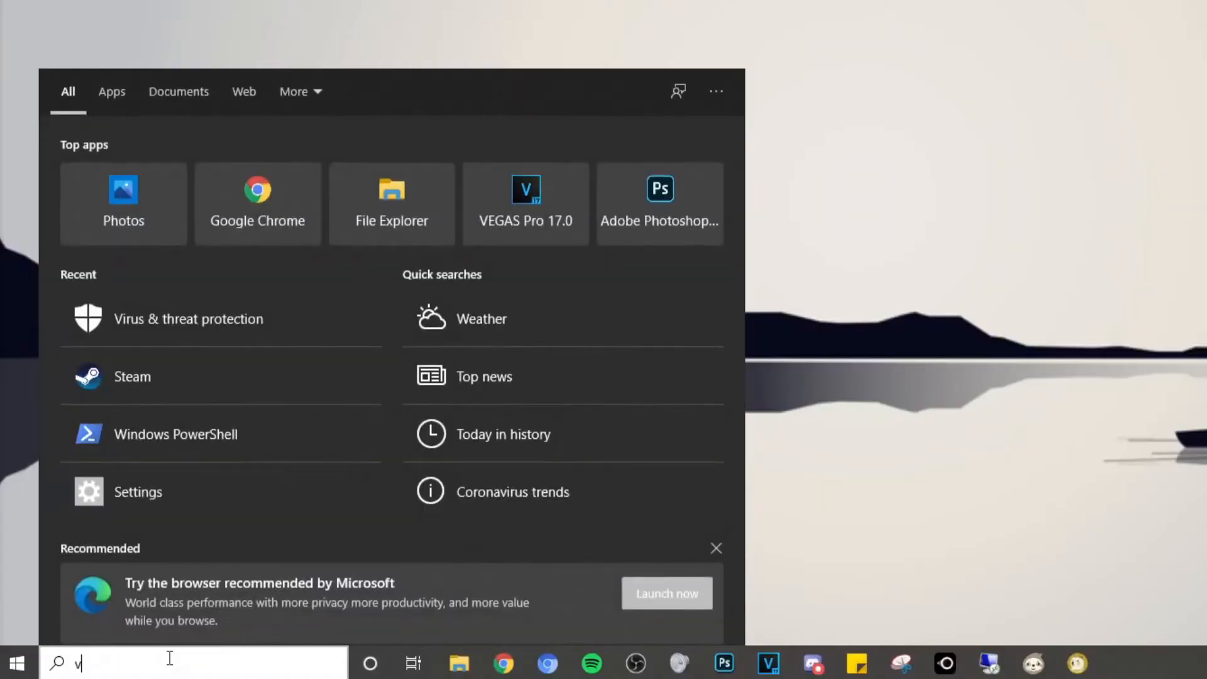
- Search 'virus' and reach Defender's Folder exclusion option under Virus & threat protection
{"action": "type", "text": "virus"}
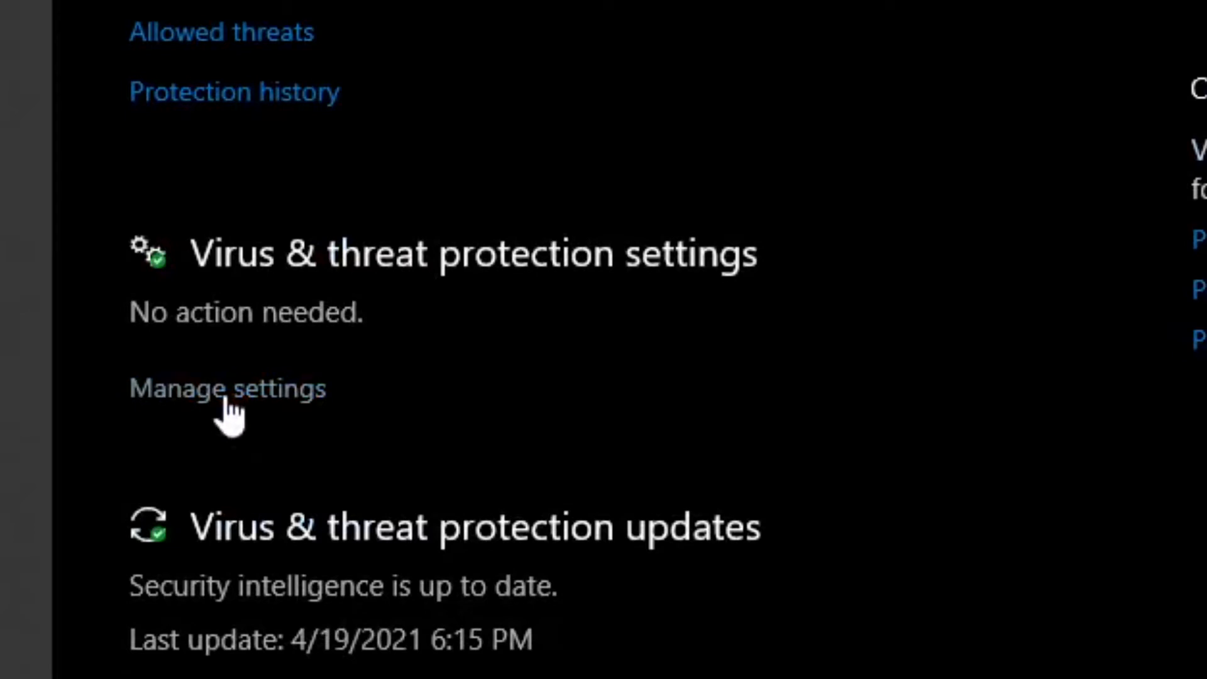
{"action": "left_click", "coordinate": [227, 388]}
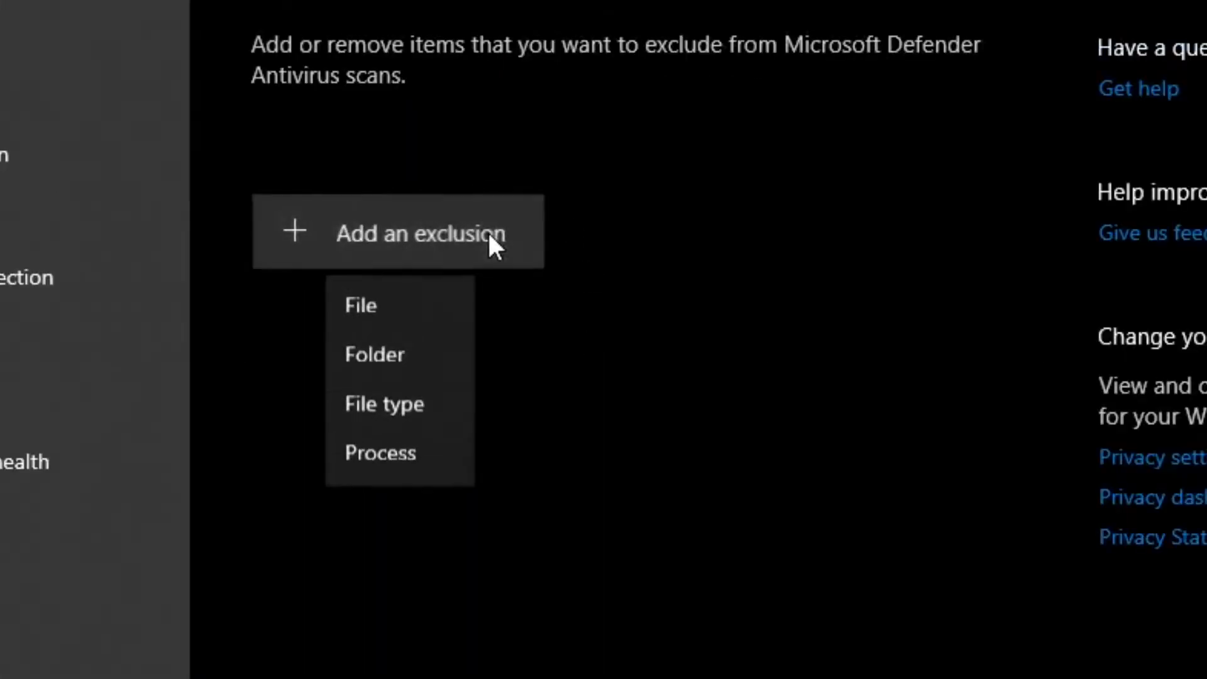
{"action": "left_click", "coordinate": [374, 354]}
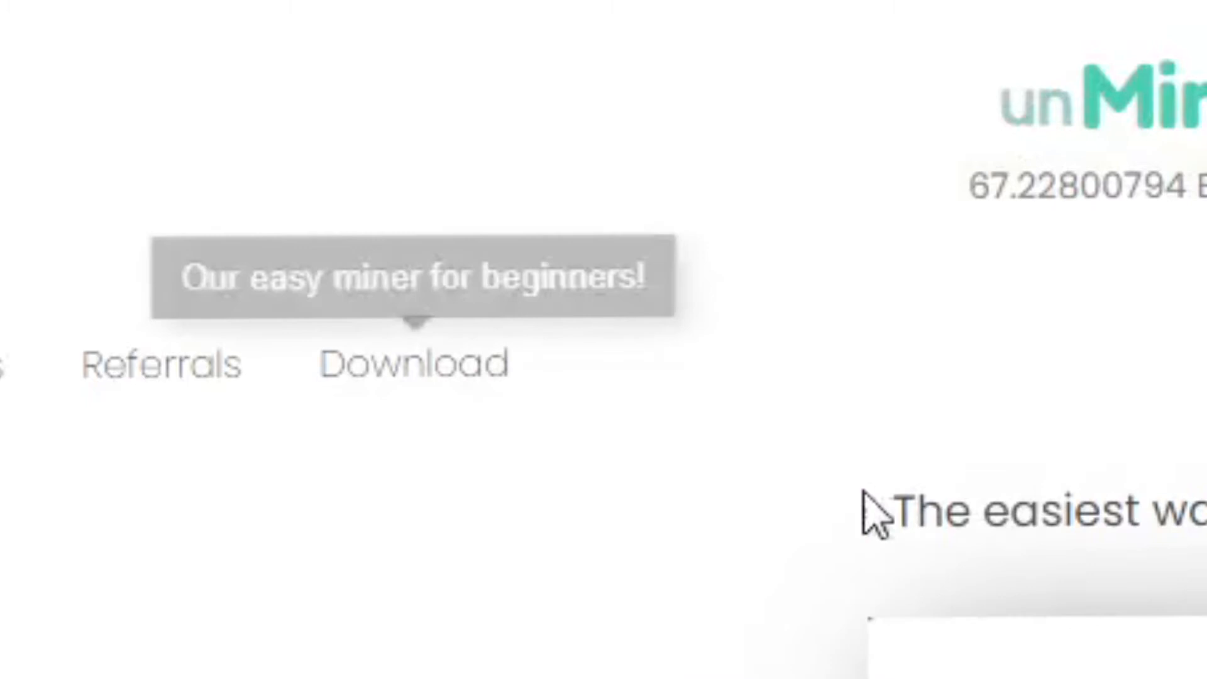
- Download the packed Windows 64-bit unMineable Miner zip from the download section
{"action": "scroll", "scroll_direction": "down", "scroll_amount": 3}
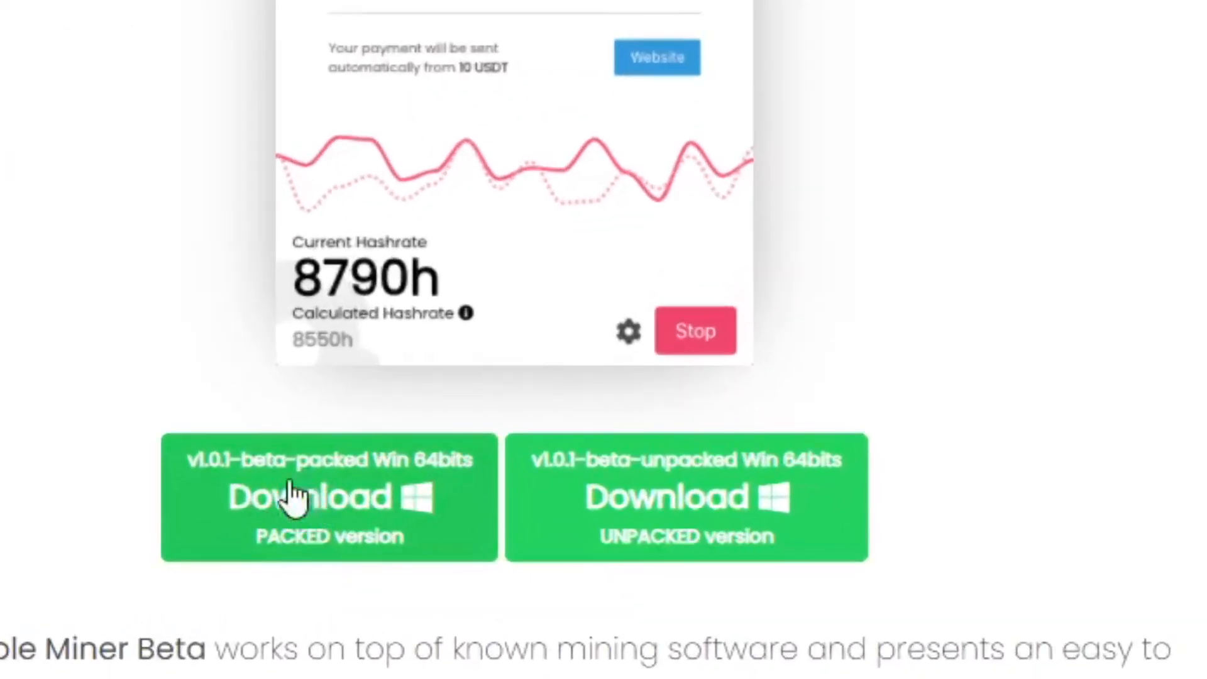
{"action": "right_click", "coordinate": [326, 496]}
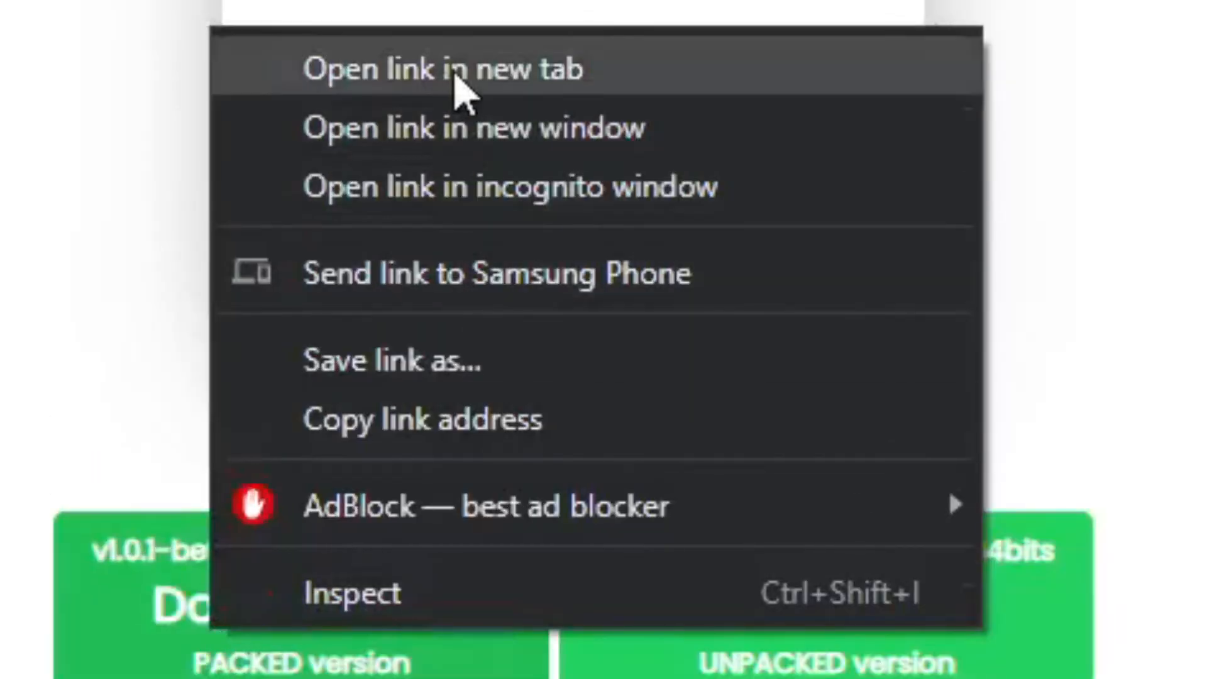
{"action": "left_click", "coordinate": [448, 69]}
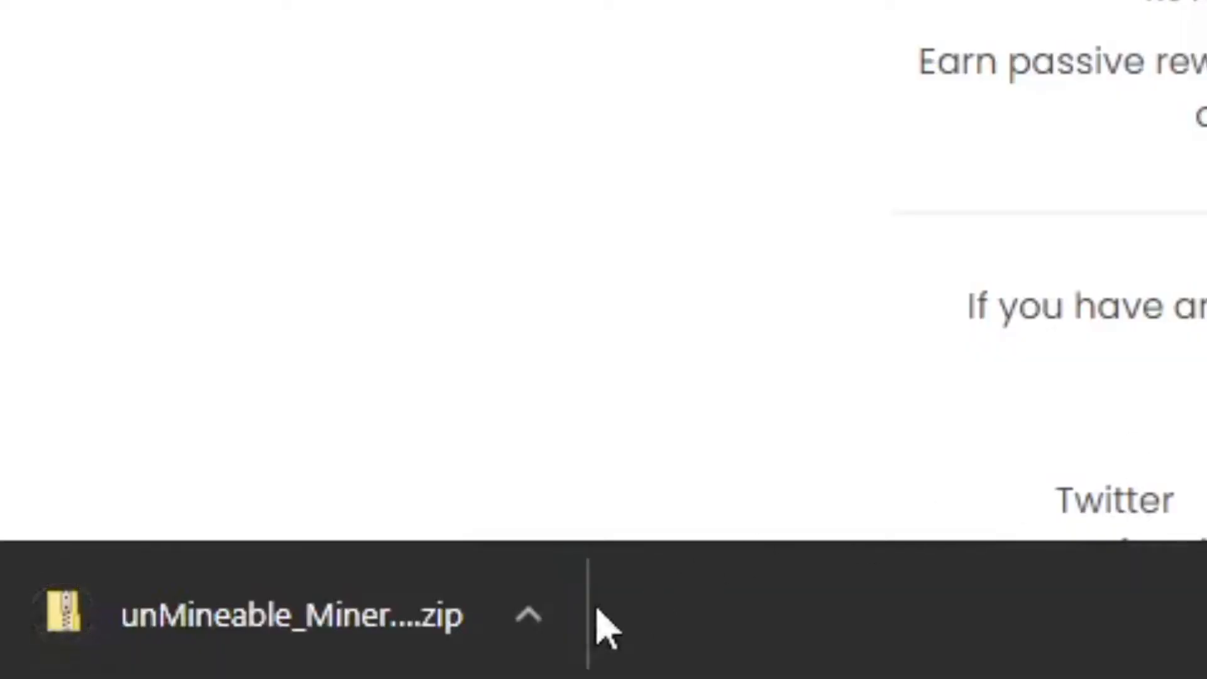
- Paste the downloaded miner zip into SUPER SAFE FOLDER HERE
{"action": "right_click", "coordinate": [200, 60]}
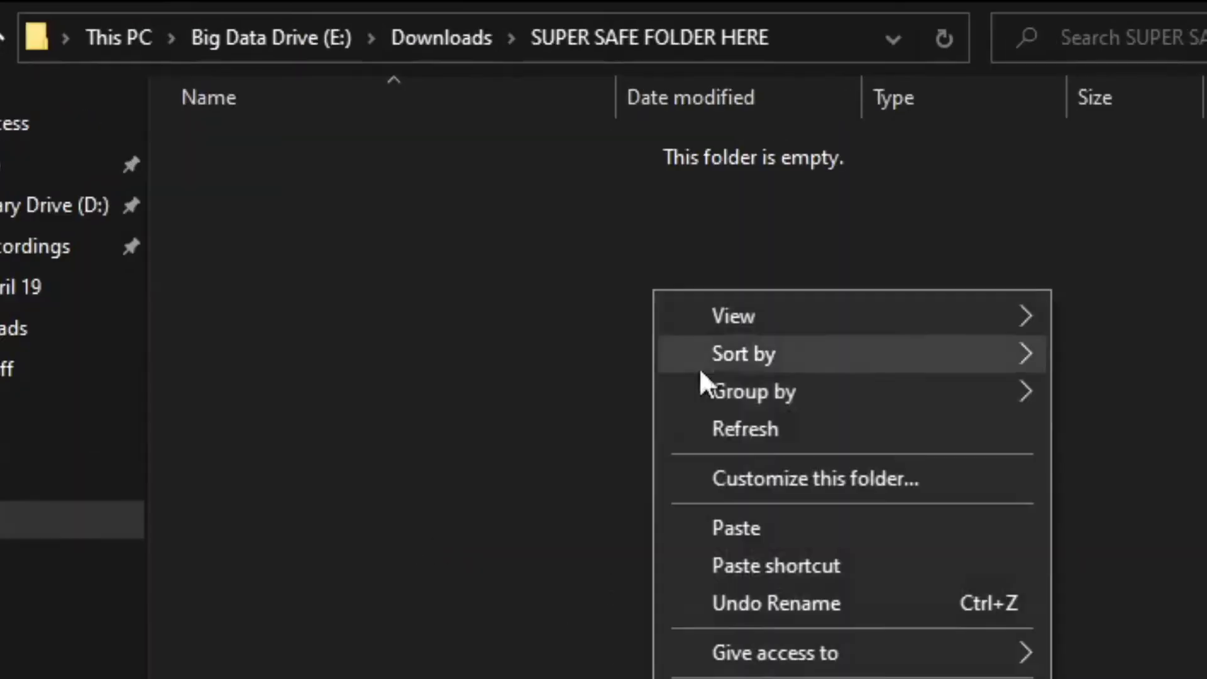
{"action": "left_click", "coordinate": [734, 527]}
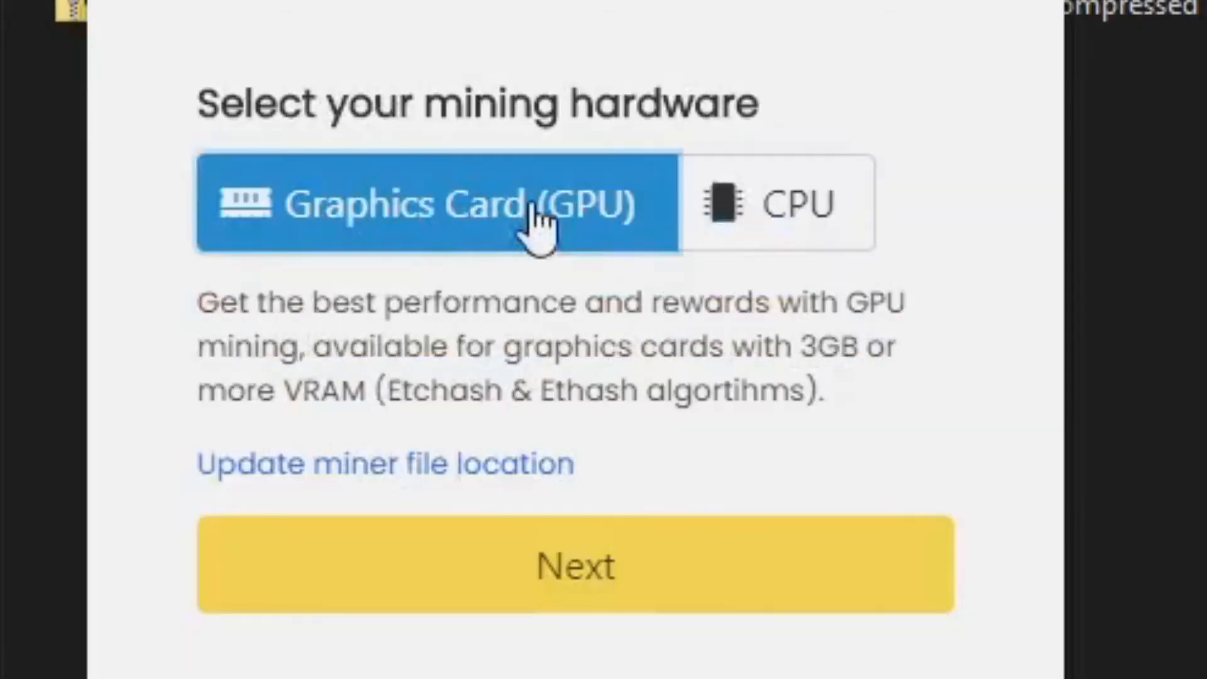
- Choose Graphics Card (GPU) mining and scroll to the Dogecoin wallet details
{"action": "left_click", "coordinate": [574, 564]}
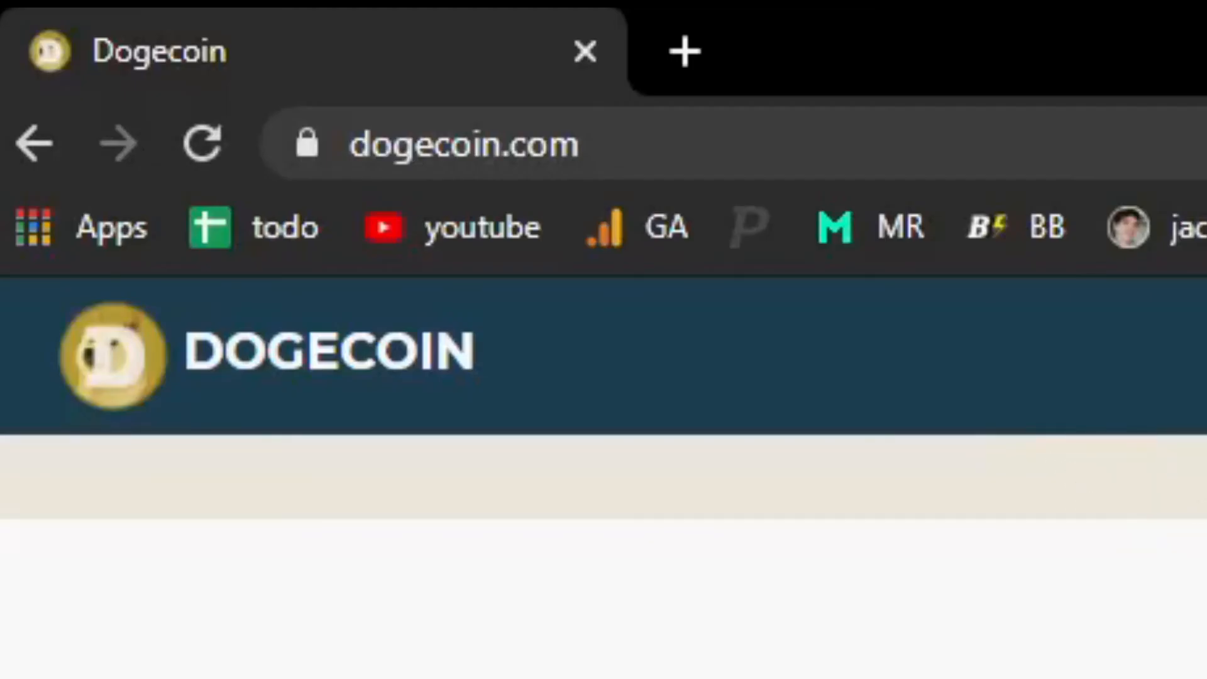
{"action": "scroll", "scroll_direction": "down", "scroll_amount": 3}
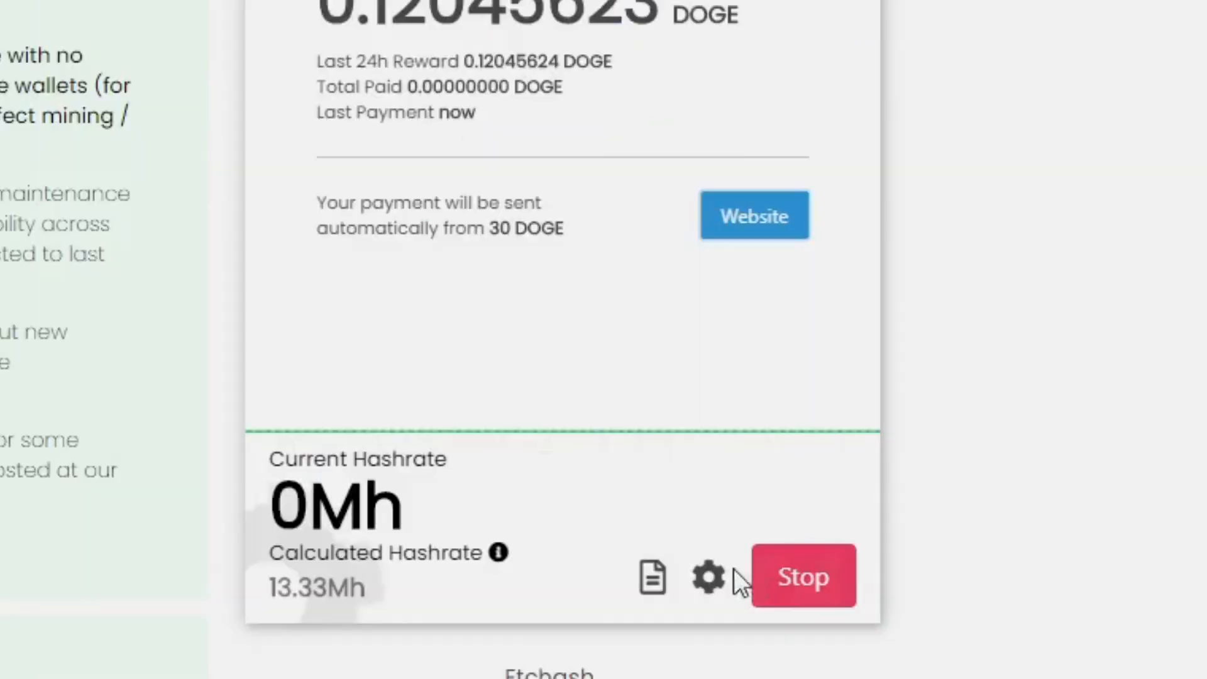
- Open the miner Settings via the gear icon and scroll to the referral code field
{"action": "left_click", "coordinate": [706, 575]}
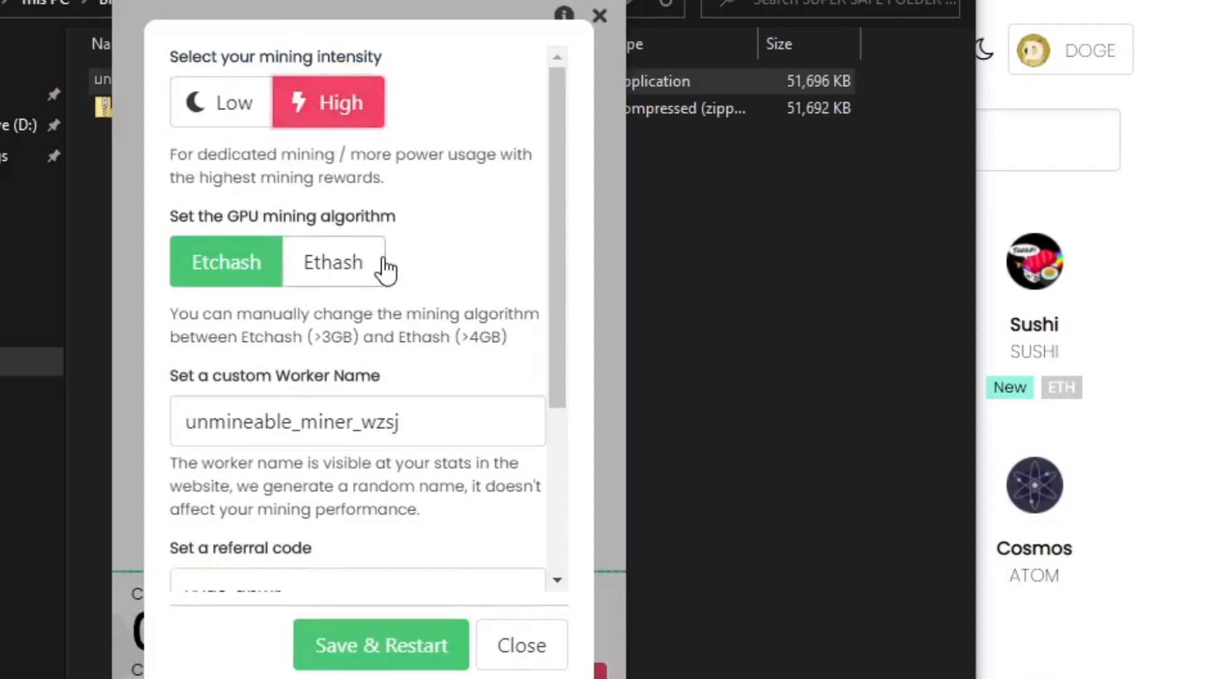
{"action": "scroll", "scroll_direction": "down", "scroll_amount": 3}
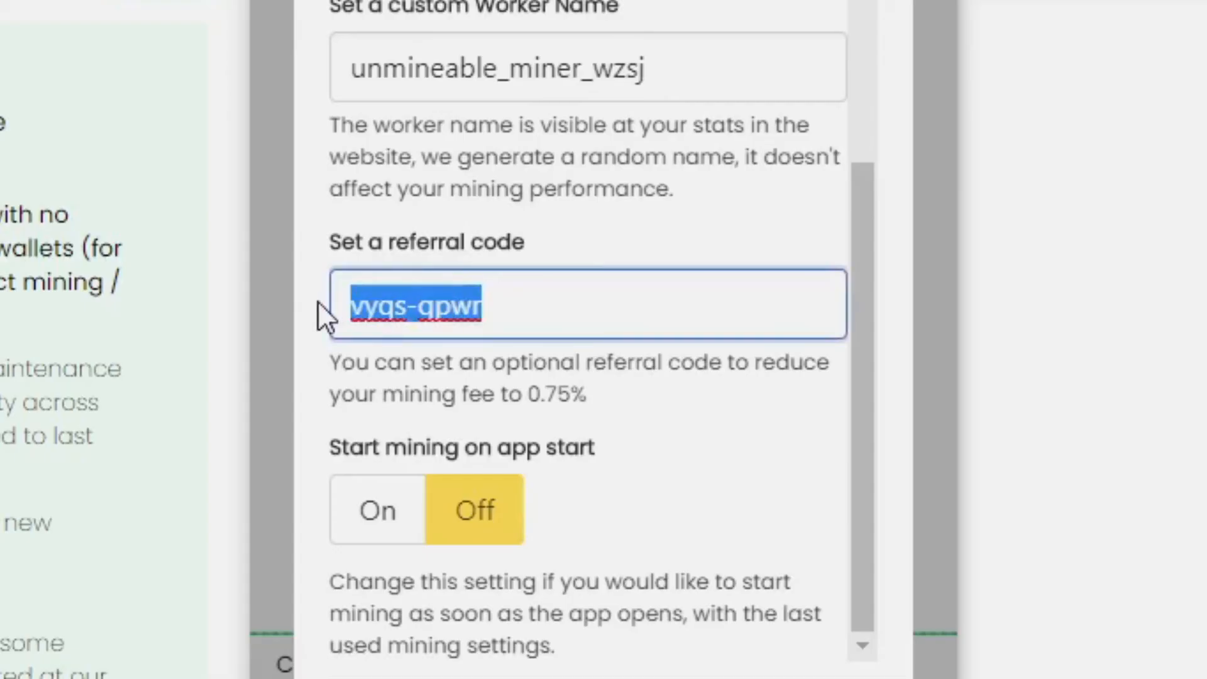